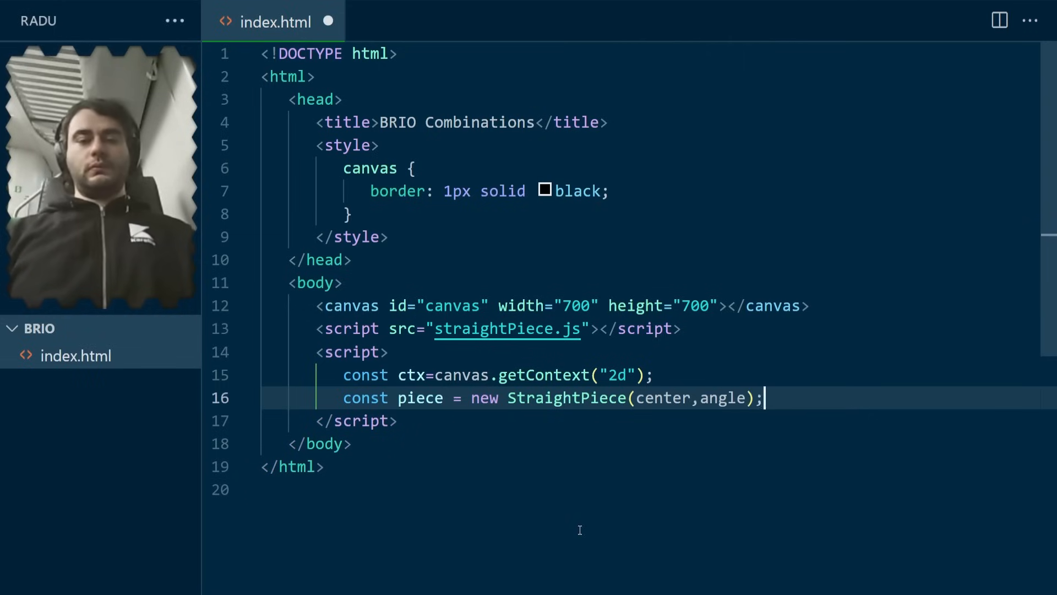
# Define a canvas center point and write StraightPiece with length 100 in straightPiece.js.
pyautogui.write('const center={x:canvas.width/2,y:canvas.height/2};')
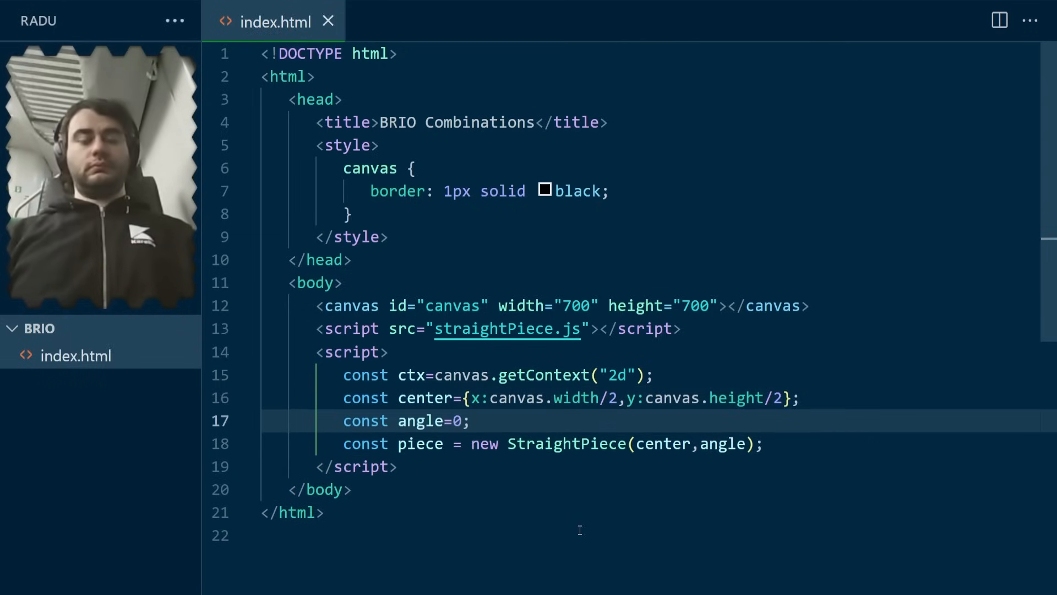
pyautogui.click(506, 328)
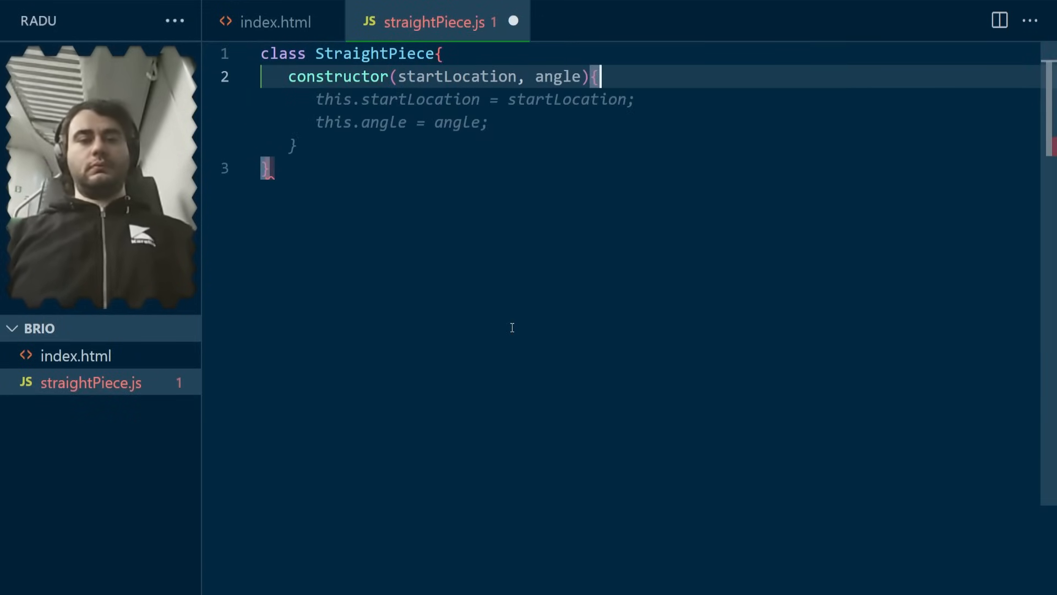
pyautogui.write('this.length = 100;')
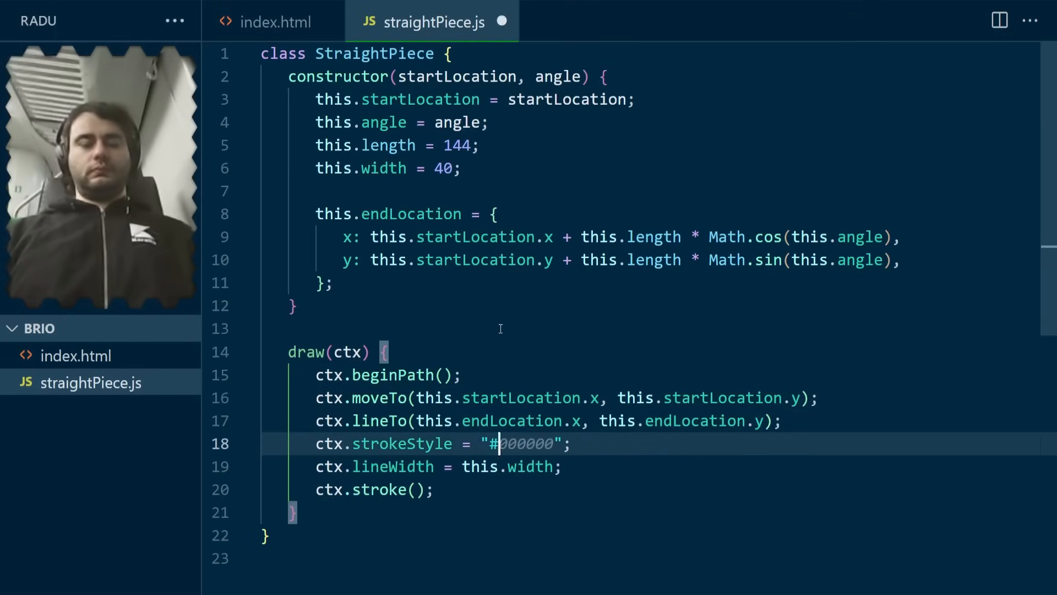
pyautogui.write('AF0')
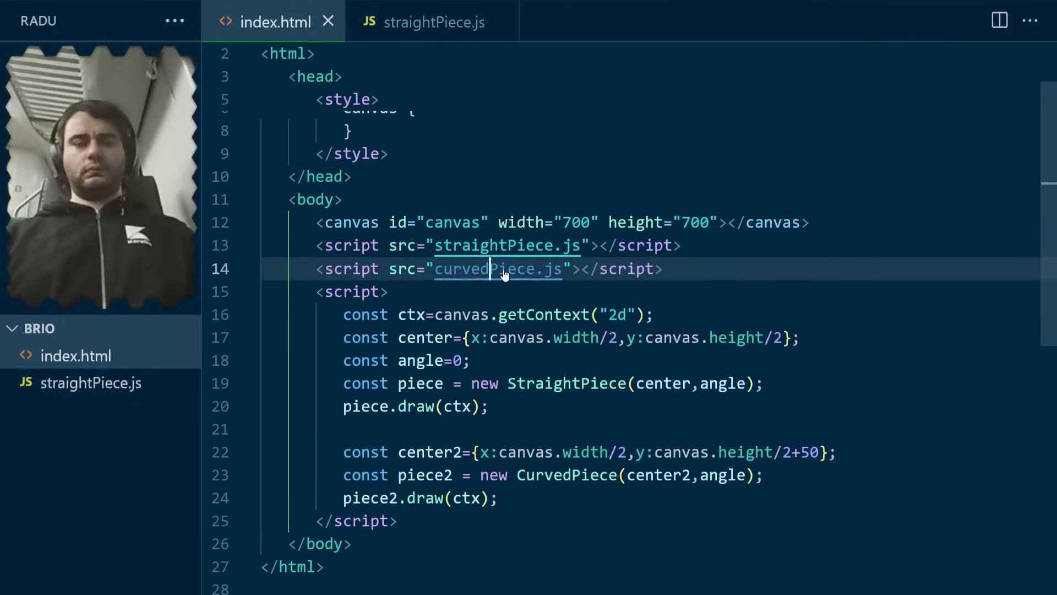
# Write CurvedPiece in curvedPiece.js, add a third counter-clockwise piece in index.html, and view the page.
pyautogui.click(498, 269)
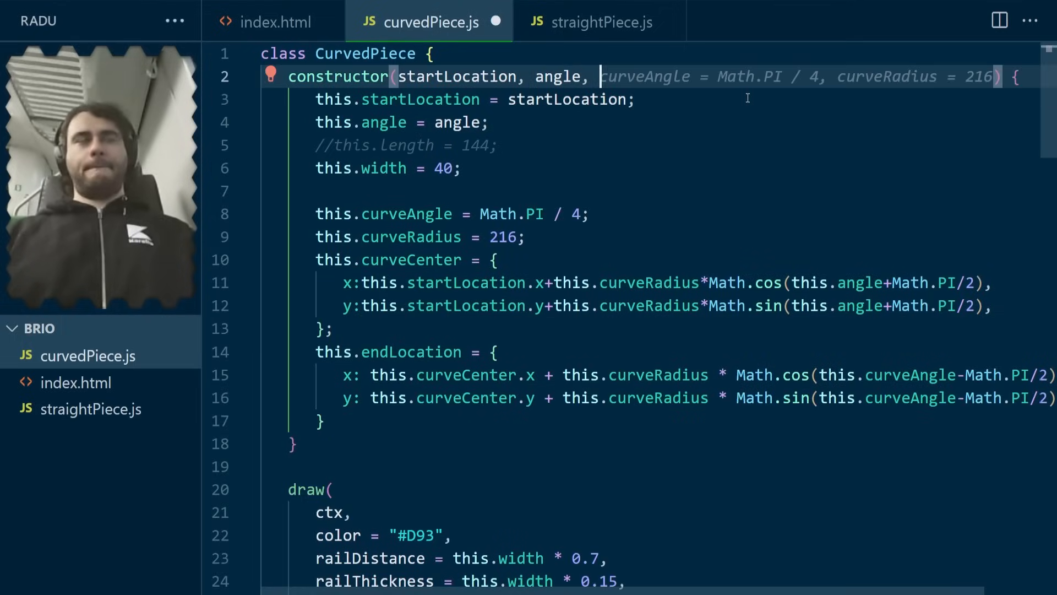
pyautogui.click(276, 21)
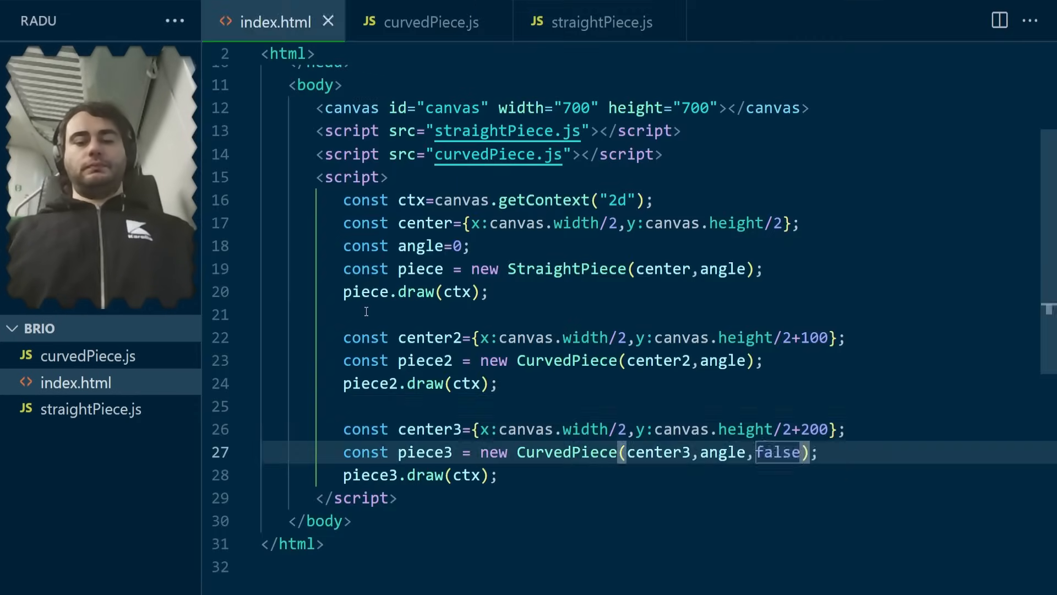
pyautogui.click(429, 22)
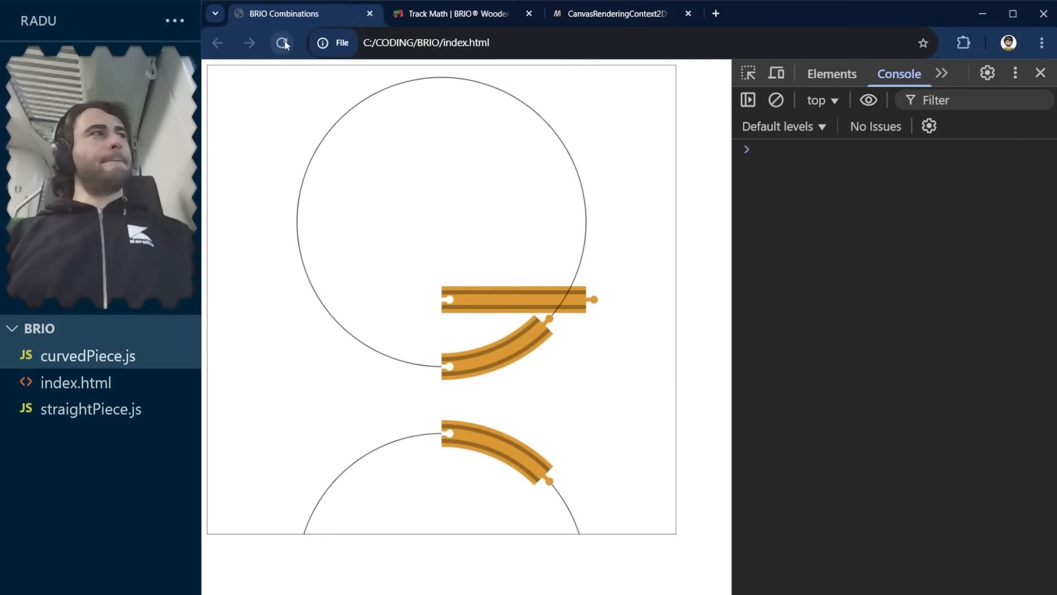
# Reload the page twice to show the straight, curved and split pieces on the canvas.
pyautogui.click(459, 13)
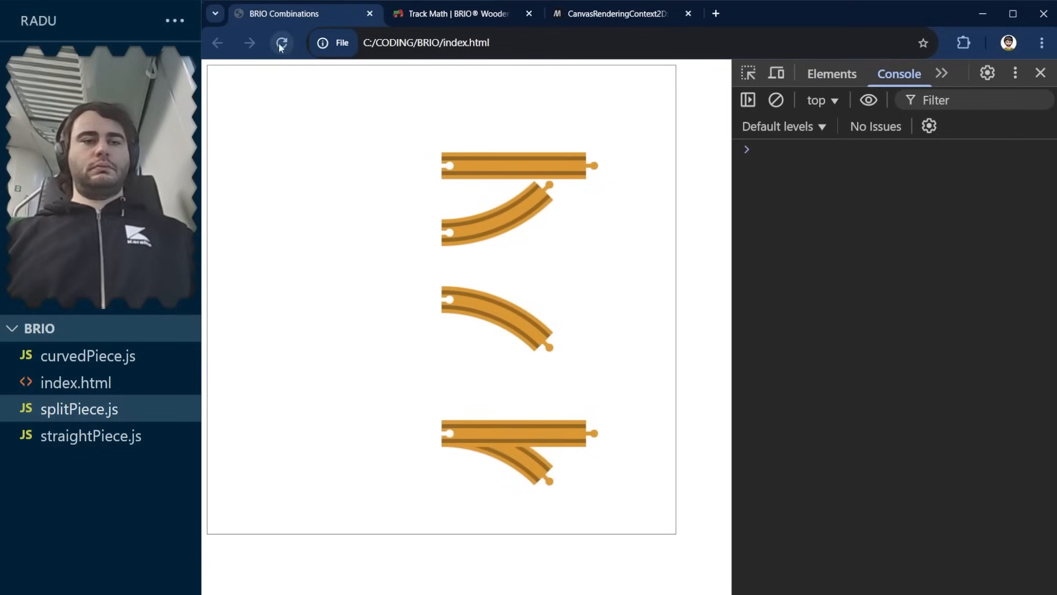
pyautogui.click(280, 43)
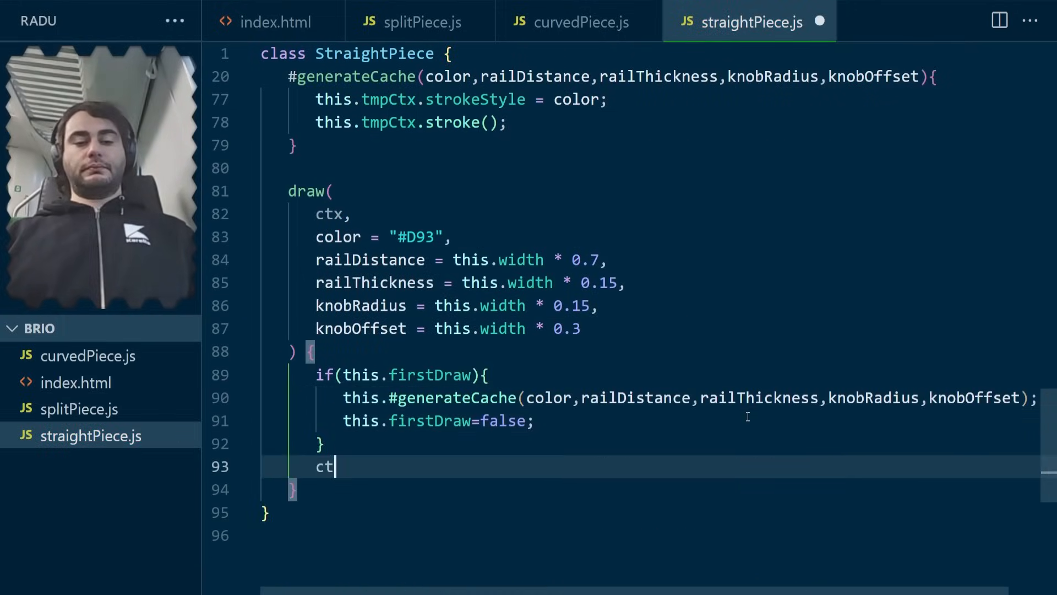
# Add an endPoints object and getter to SplitPiece and CurvedPiece, then move to straightPiece.js.
pyautogui.click(576, 20)
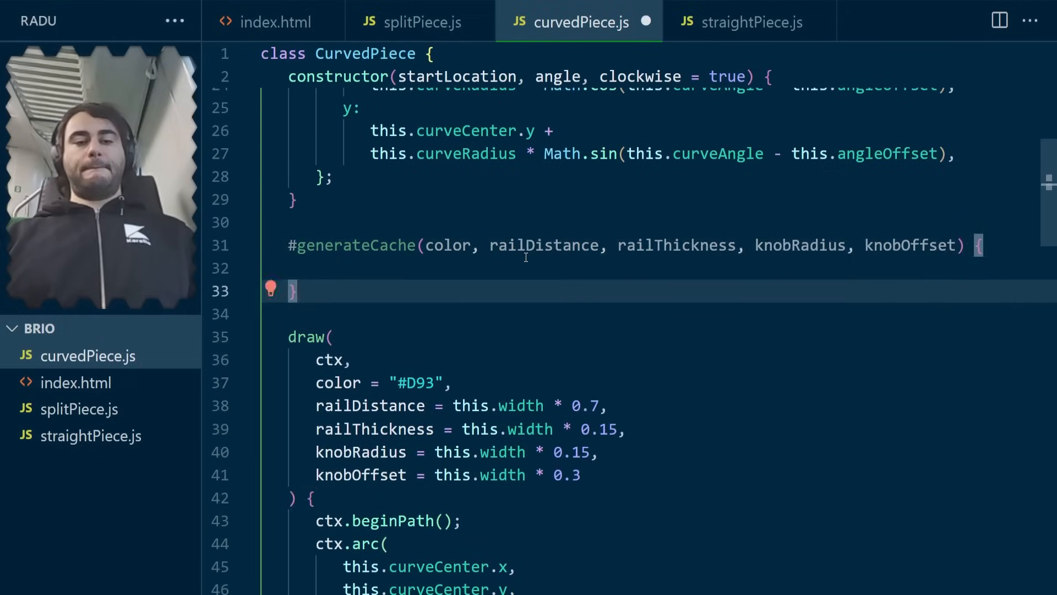
pyautogui.click(749, 21)
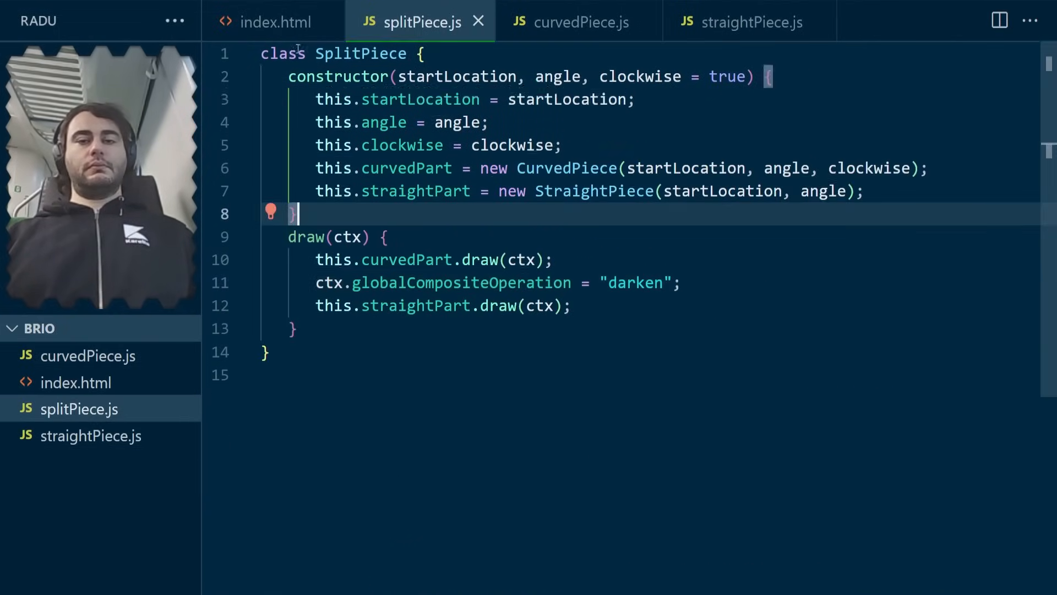
pyautogui.write('this.endPoints = {')
pyautogui.write('return this.endPoints;')
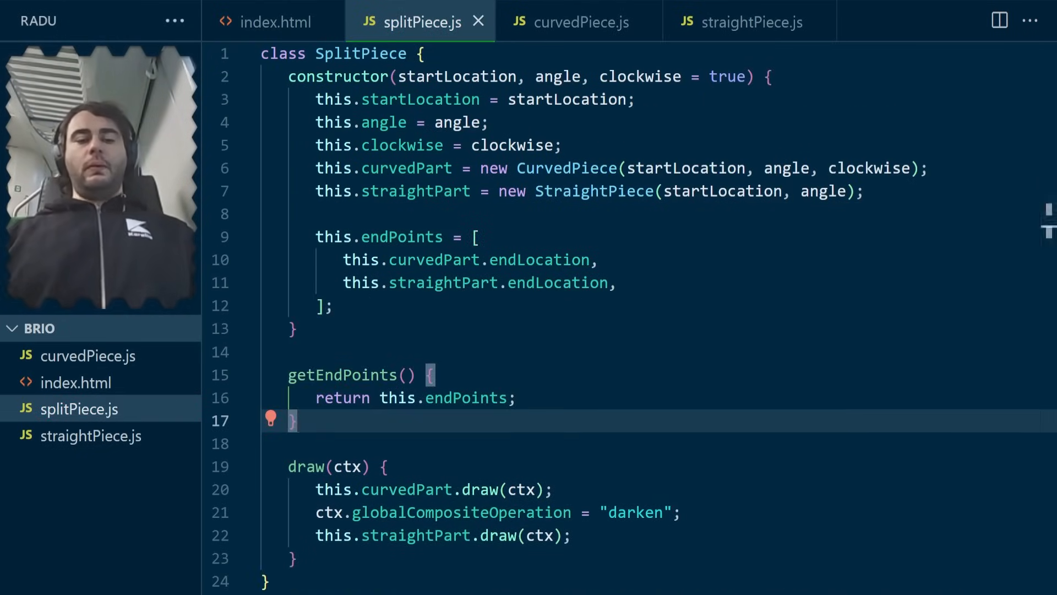
pyautogui.click(576, 22)
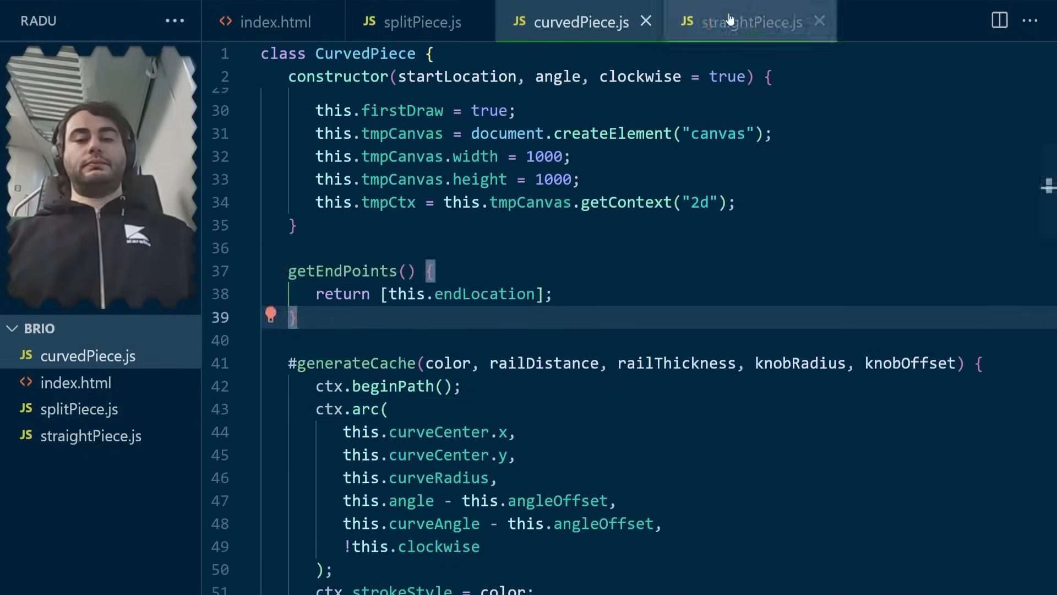
pyautogui.click(420, 22)
pyautogui.write('this.startLocation = startLocation;')
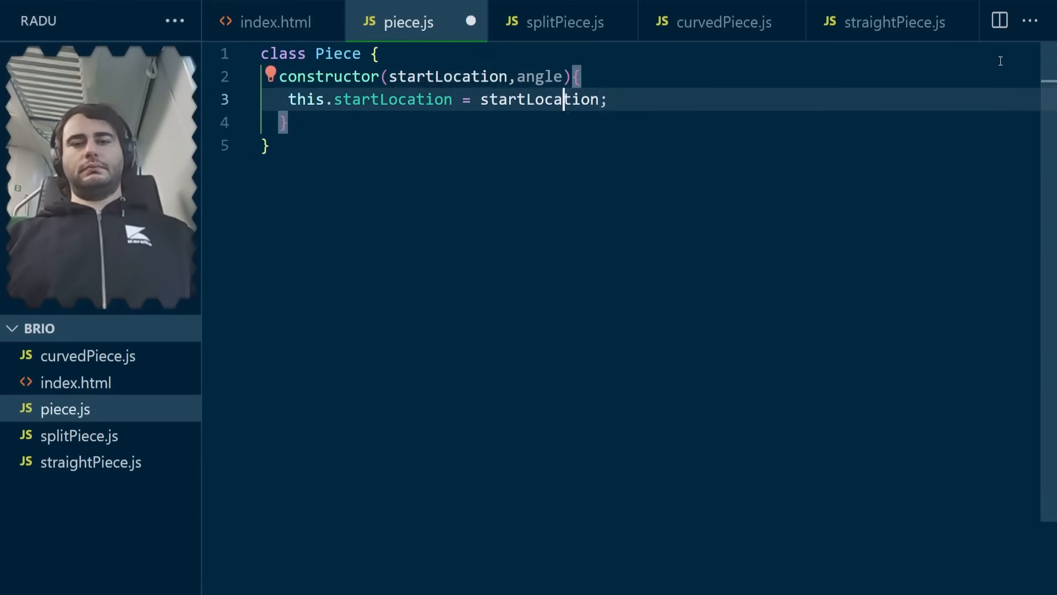
# Copy shared properties into the Piece base class and inspect a piece's end points in the console.
pyautogui.click(724, 22)
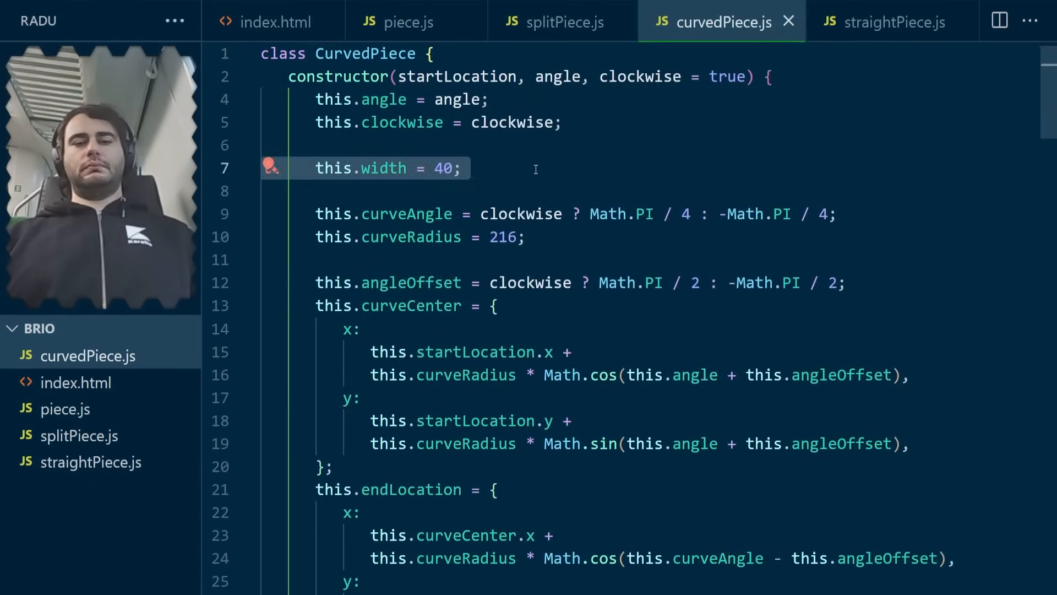
pyautogui.click(407, 22)
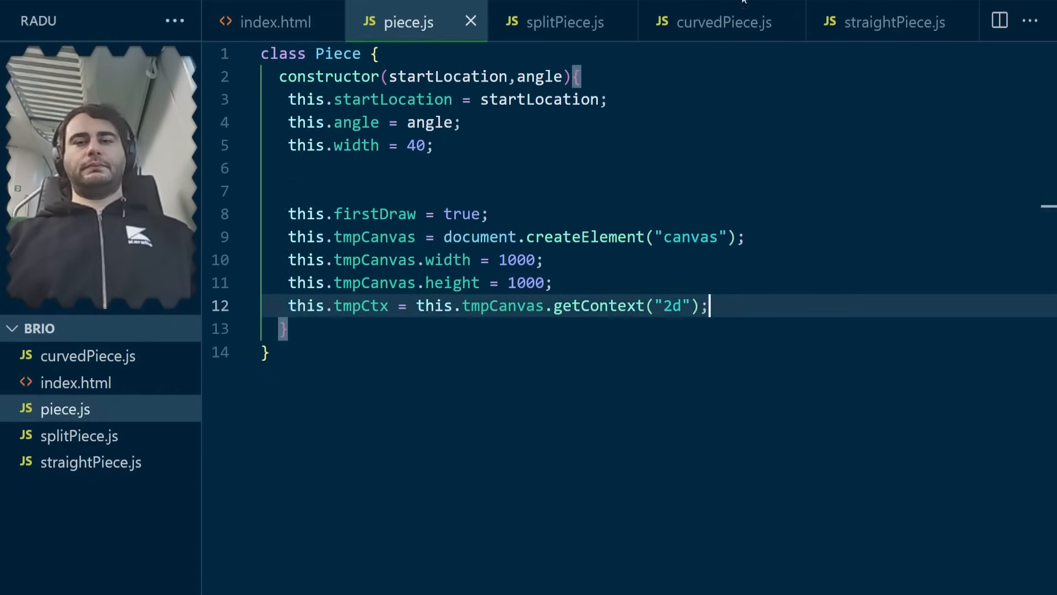
pyautogui.click(722, 22)
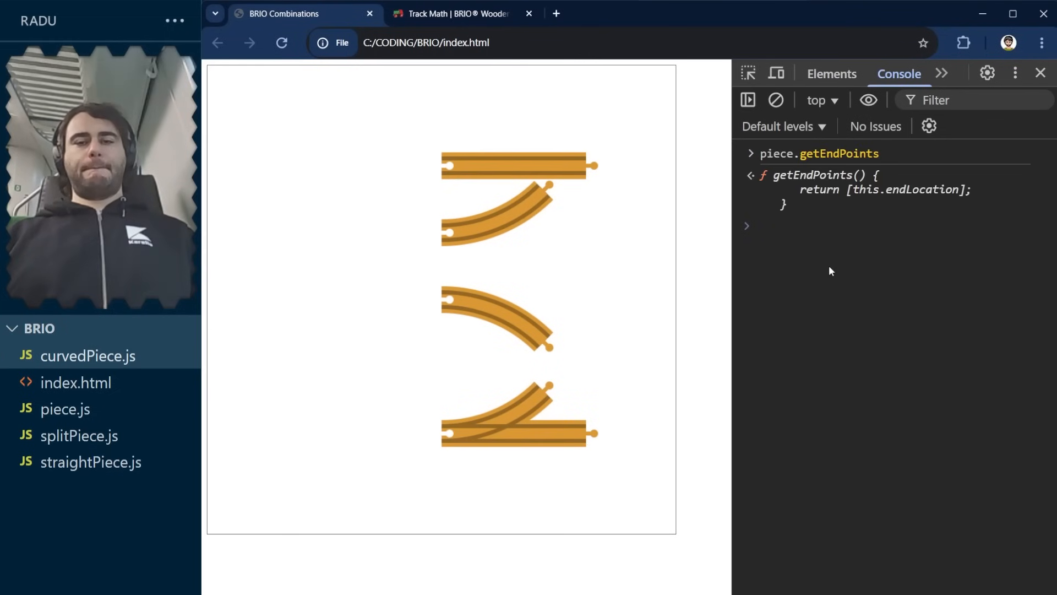
pyautogui.press('Enter')
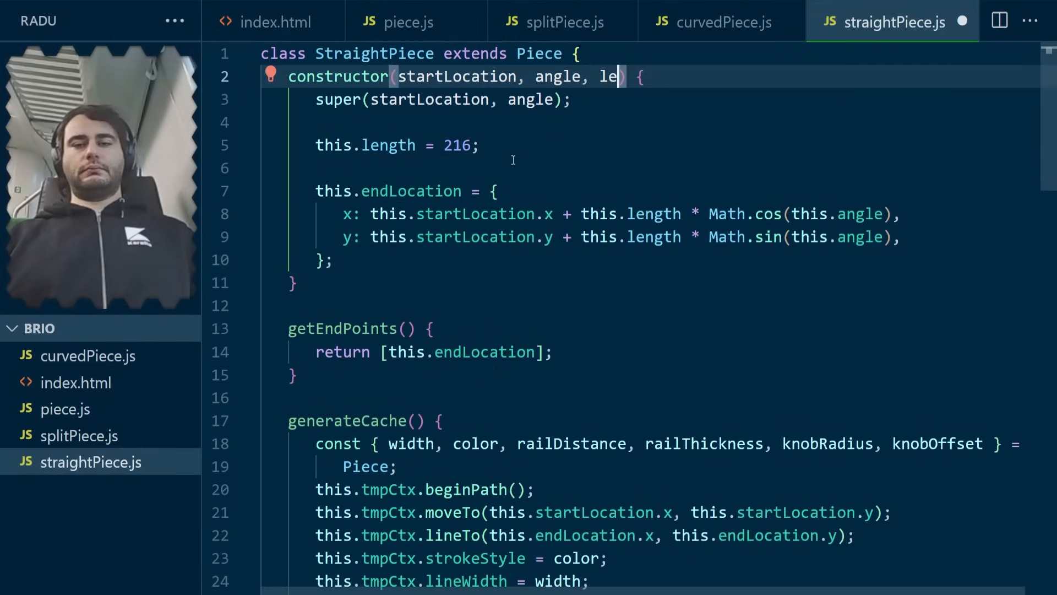
# Check piece dimensions on the wooden-railway track reference chart.
pyautogui.click(721, 21)
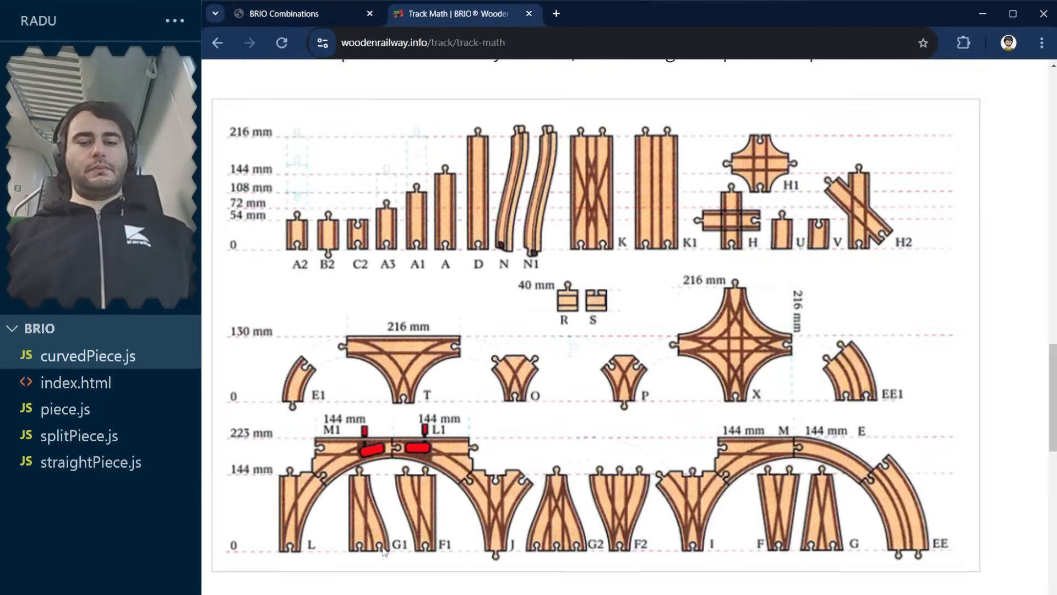
pyautogui.moveTo(439, 445)
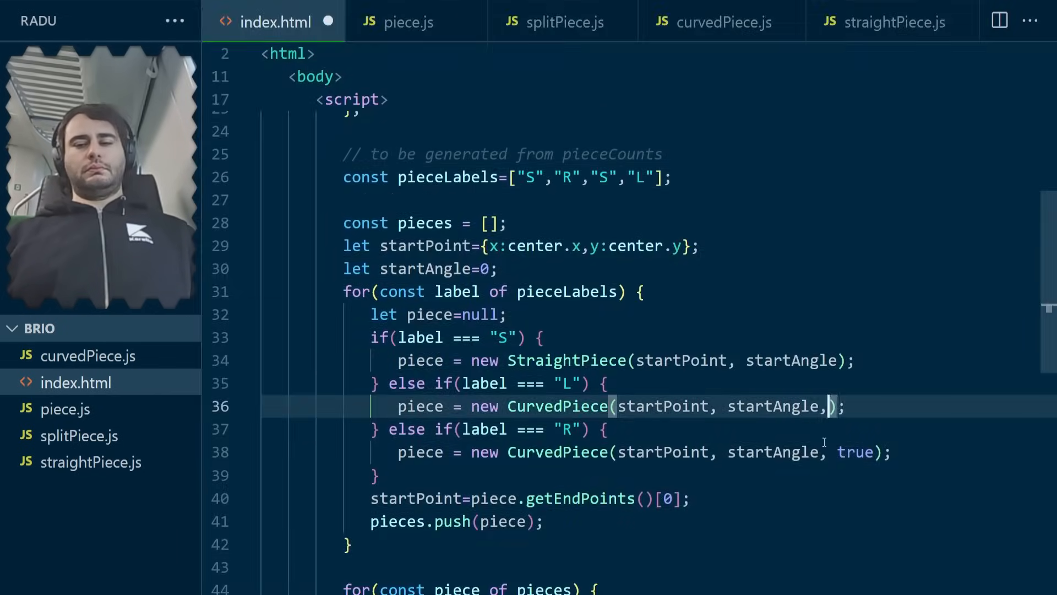
# Extend pieceLabels in index.html and redraw the track as a colored, nearly closed loop.
pyautogui.click(563, 21)
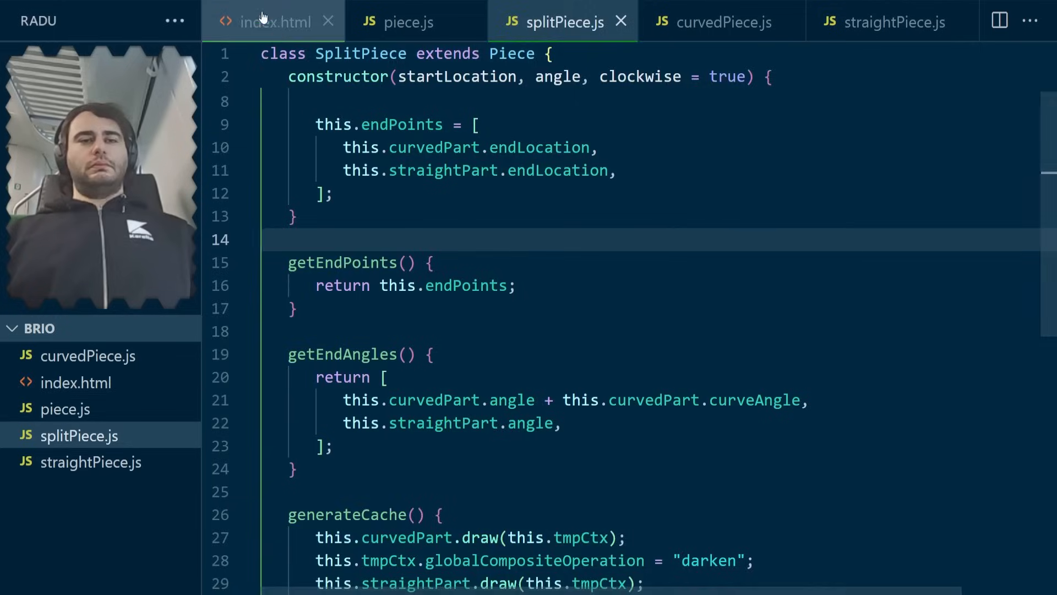
pyautogui.click(273, 21)
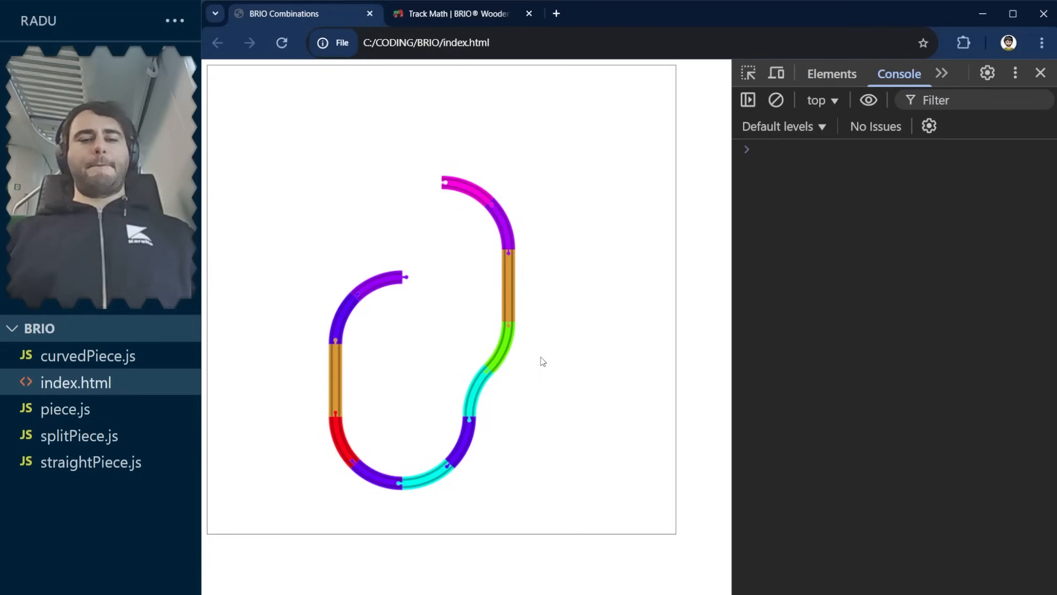
pyautogui.click(282, 43)
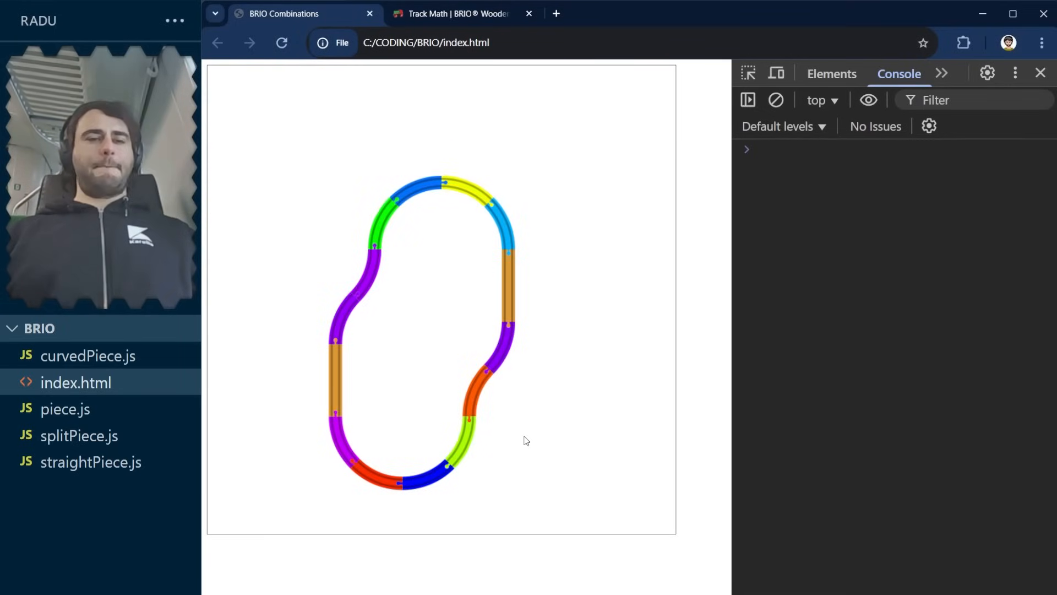
pyautogui.moveTo(543, 455)
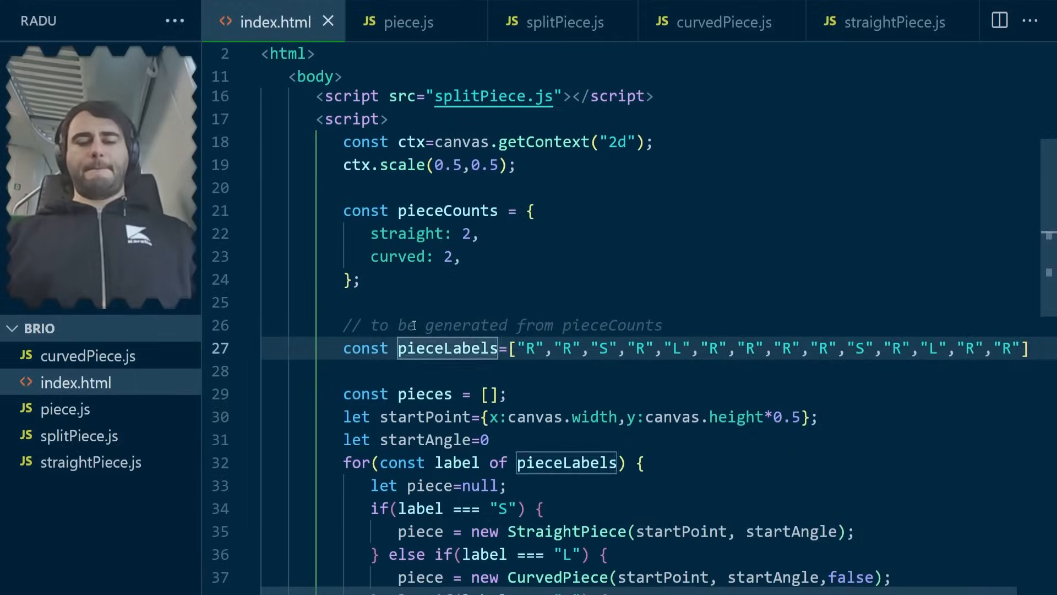
# Create graph.js with the Graph class and call graph.addPair("R","R") in index.html.
pyautogui.click(59, 488)
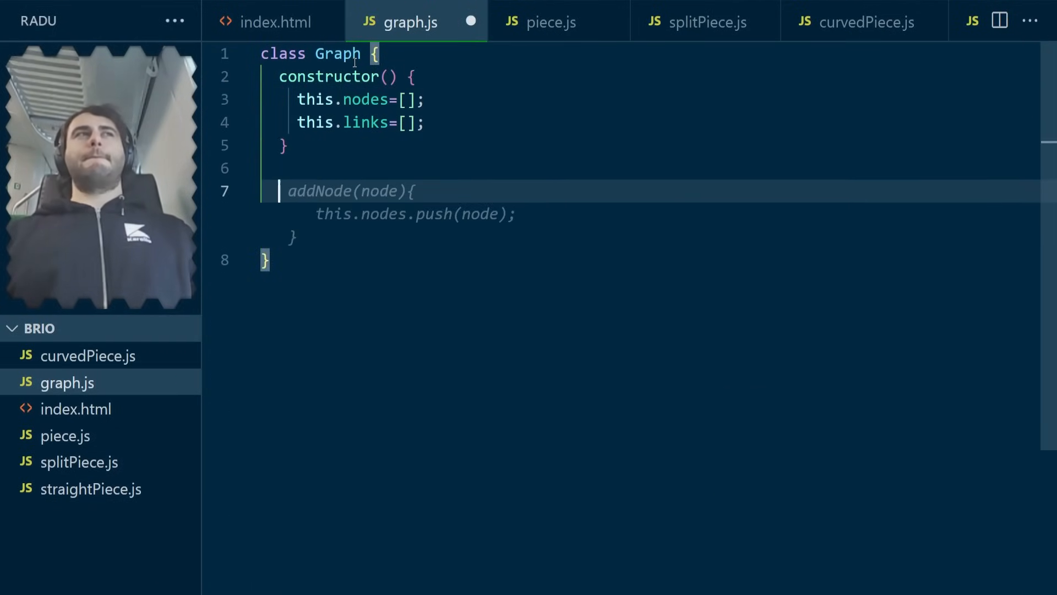
pyautogui.click(276, 22)
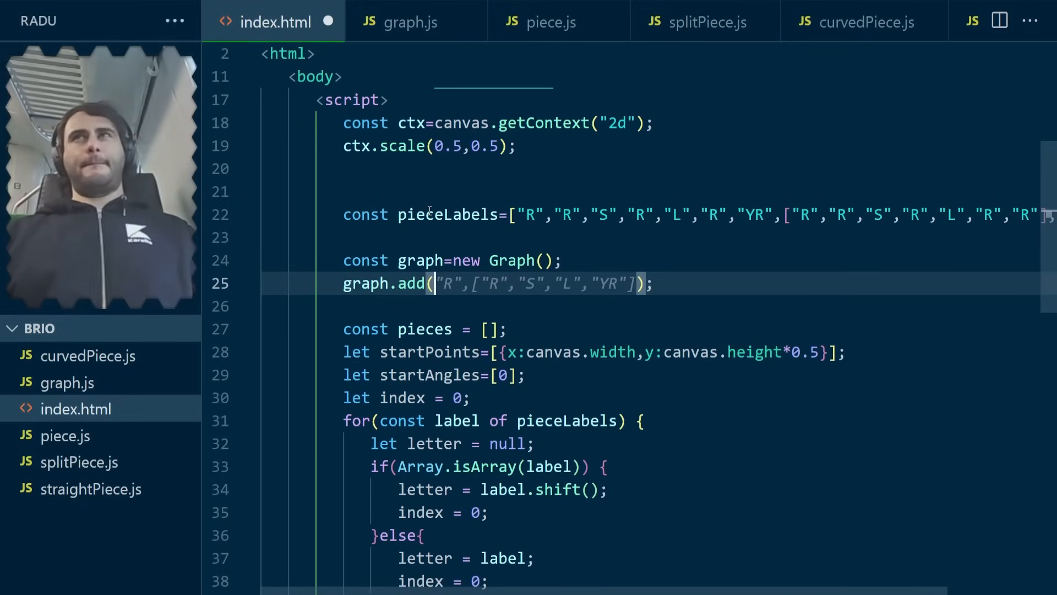
pyautogui.write('graph.addPair("R","R");')
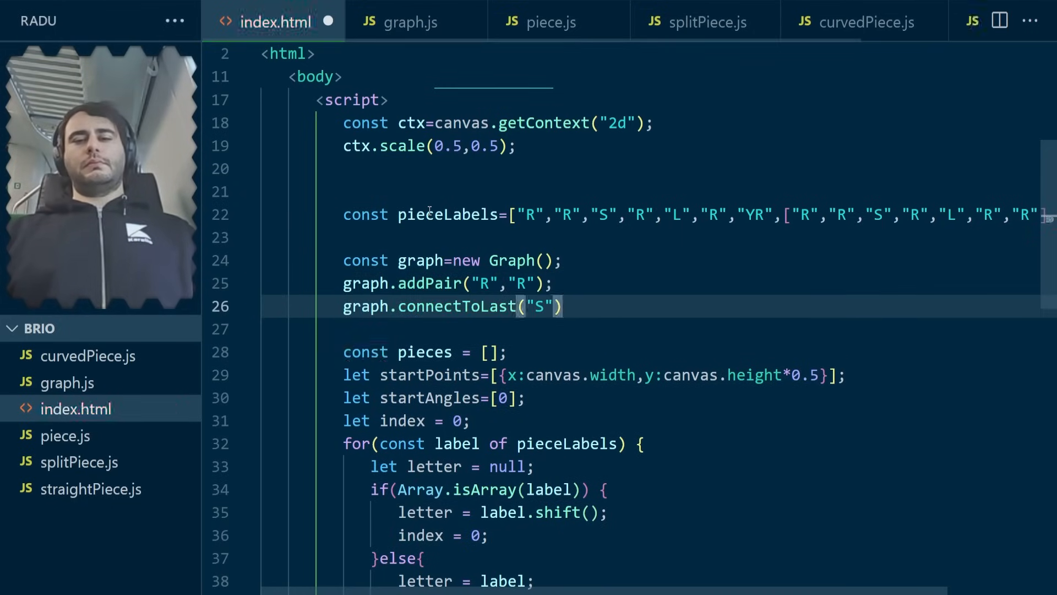
pyautogui.click(409, 22)
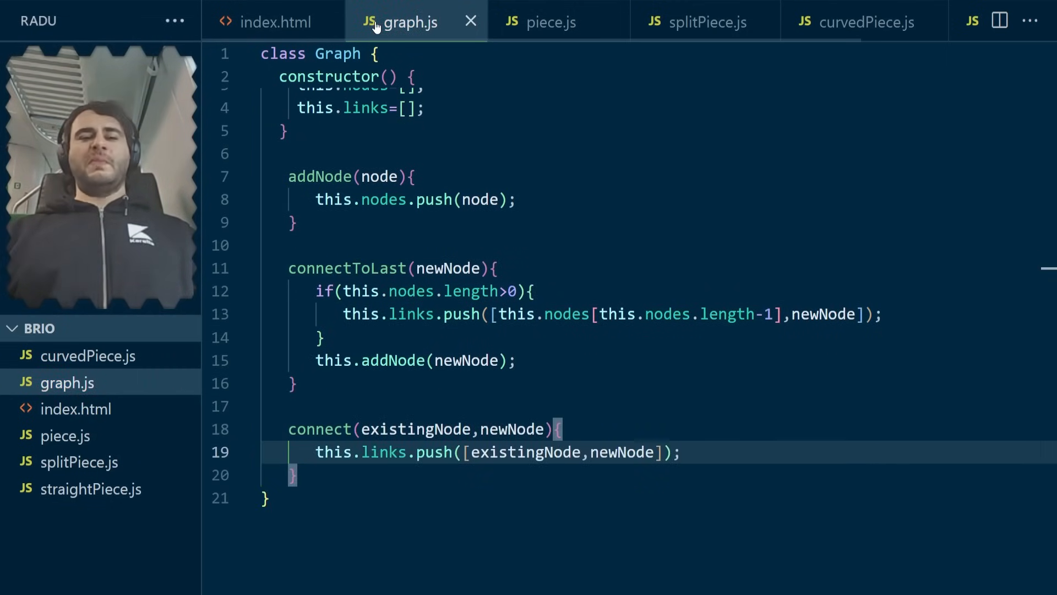
pyautogui.click(274, 21)
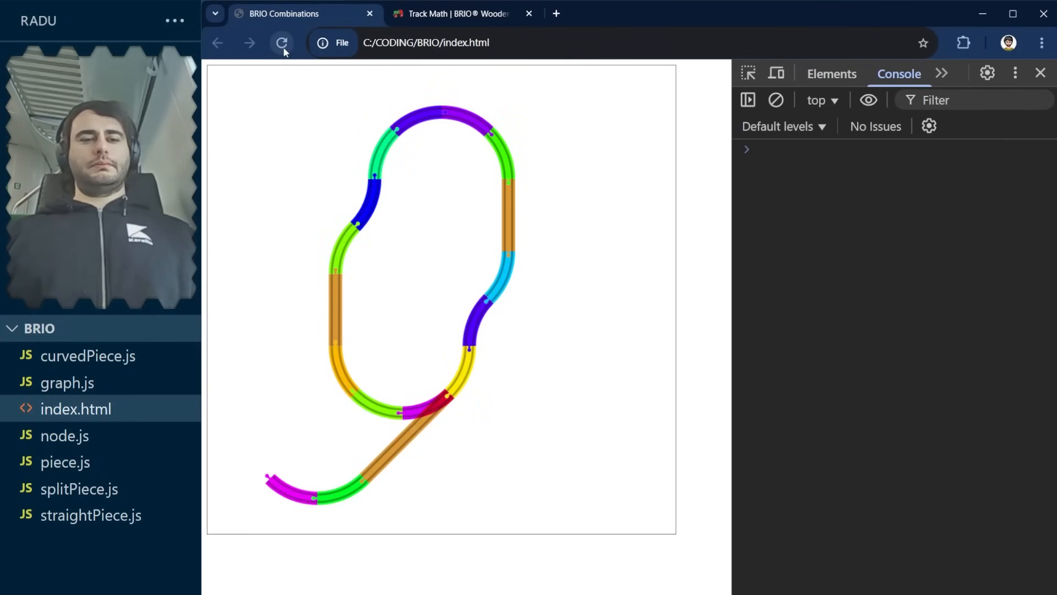
# Reload the track page, then search the web for an 'up side down' gamma symbol.
pyautogui.click(282, 43)
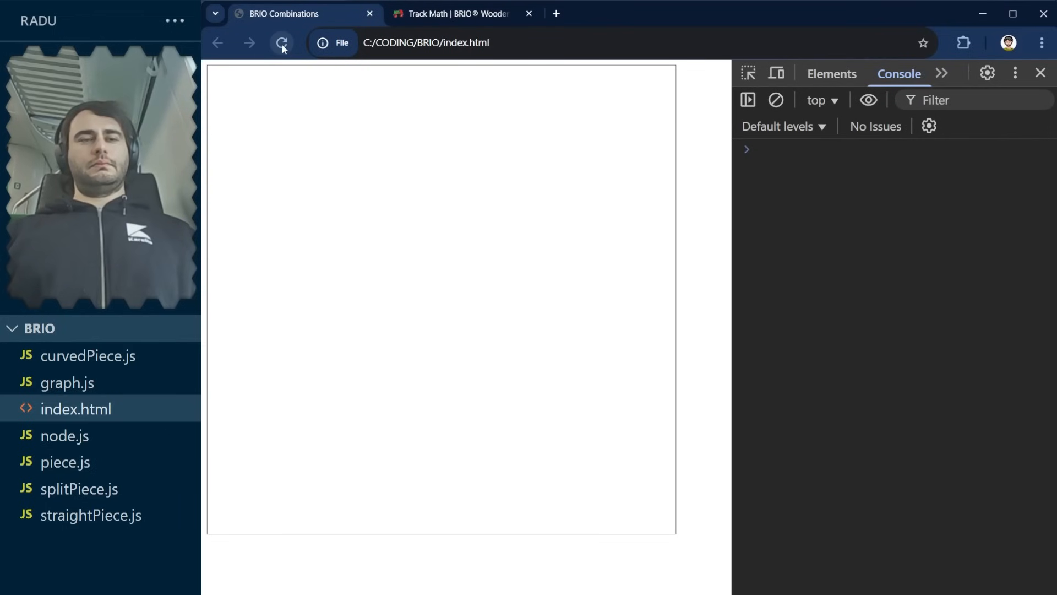
pyautogui.click(282, 43)
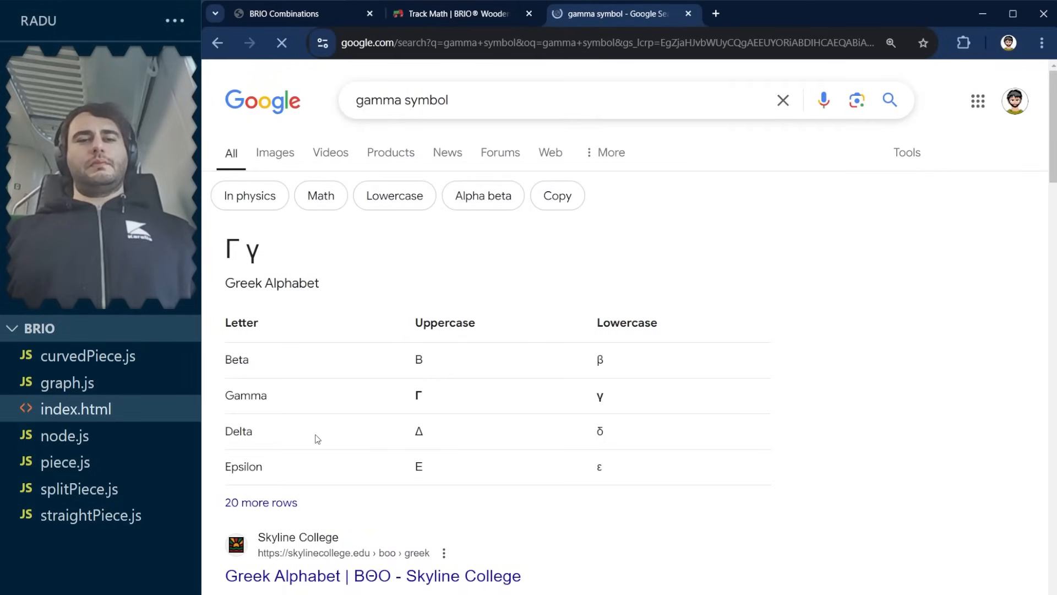
pyautogui.write('up side down')
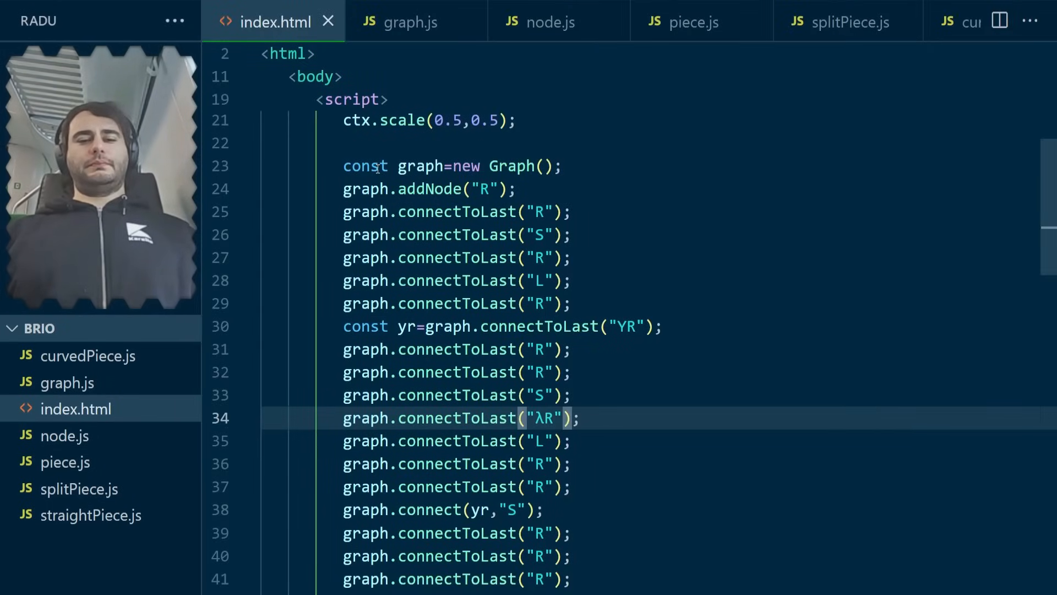
# Replace the hard-coded 144 offset in InvertedSplitPiece with straightPartLength.
pyautogui.click(691, 21)
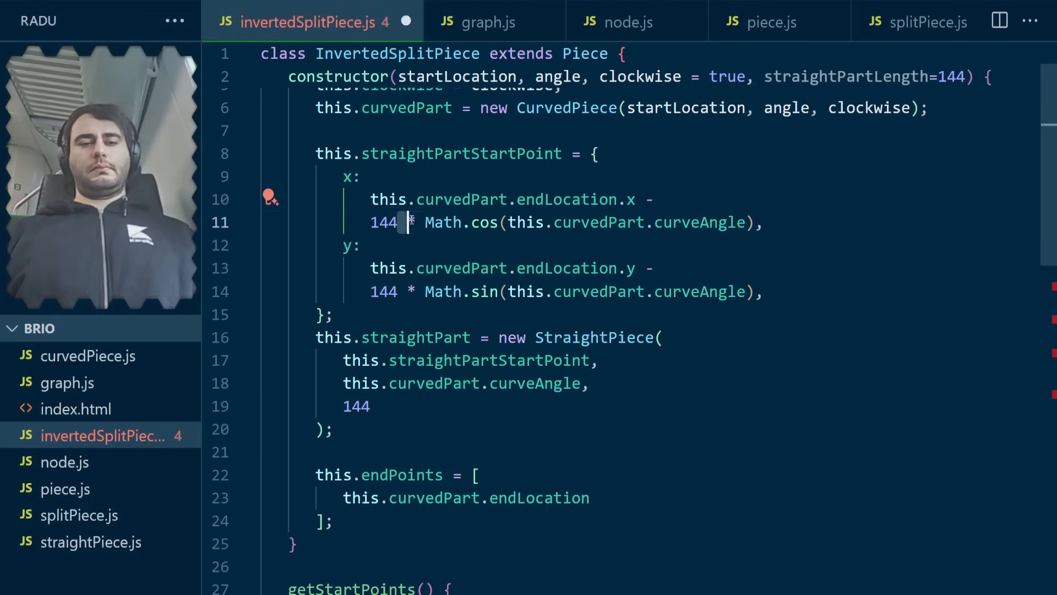
pyautogui.write('straightPartLength')
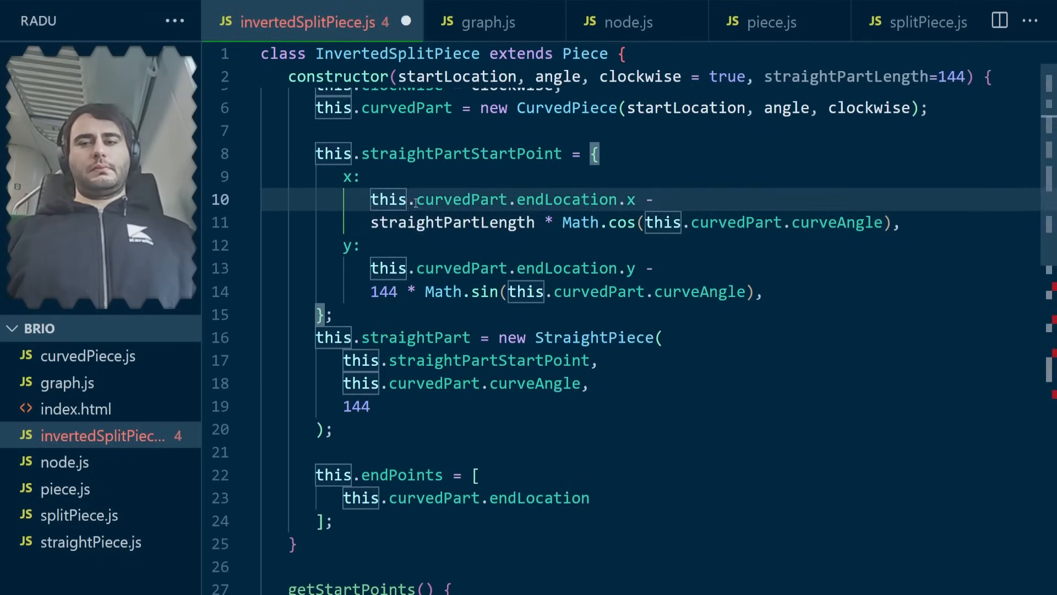